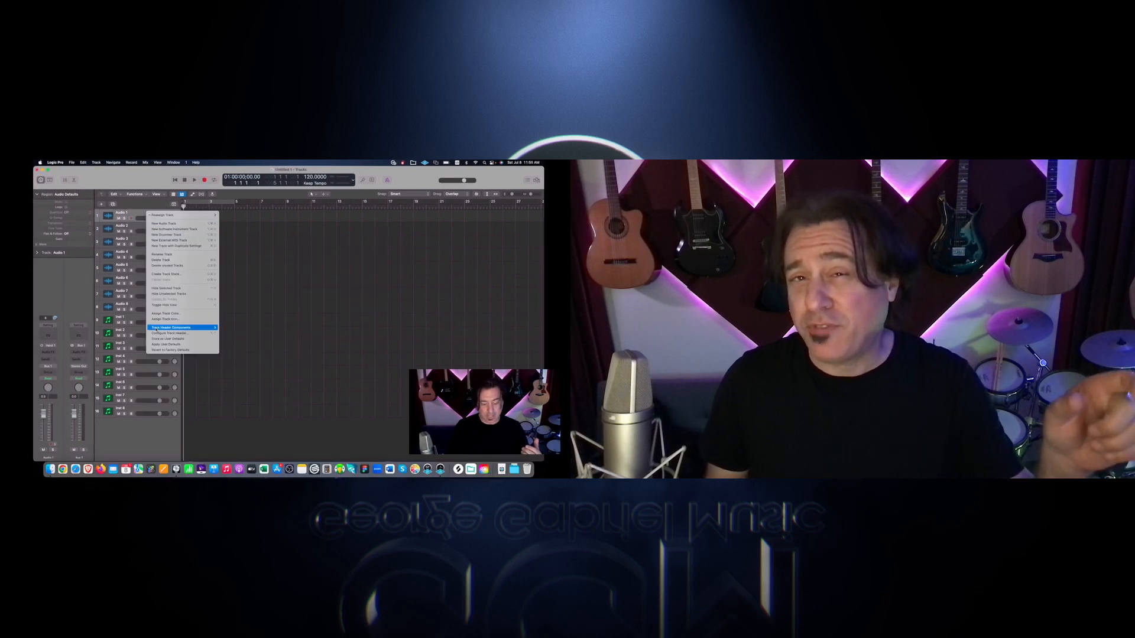
Step: Customize the control bar and track header display options
{"action": "left_click", "coordinate": [172, 326]}
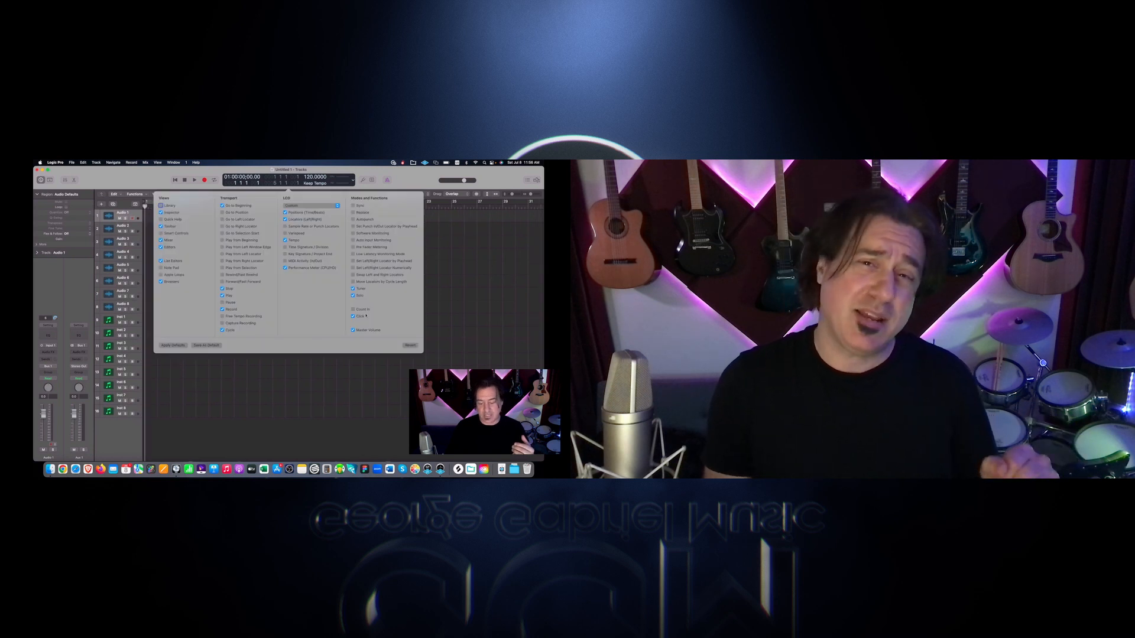
{"action": "left_click", "coordinate": [354, 330]}
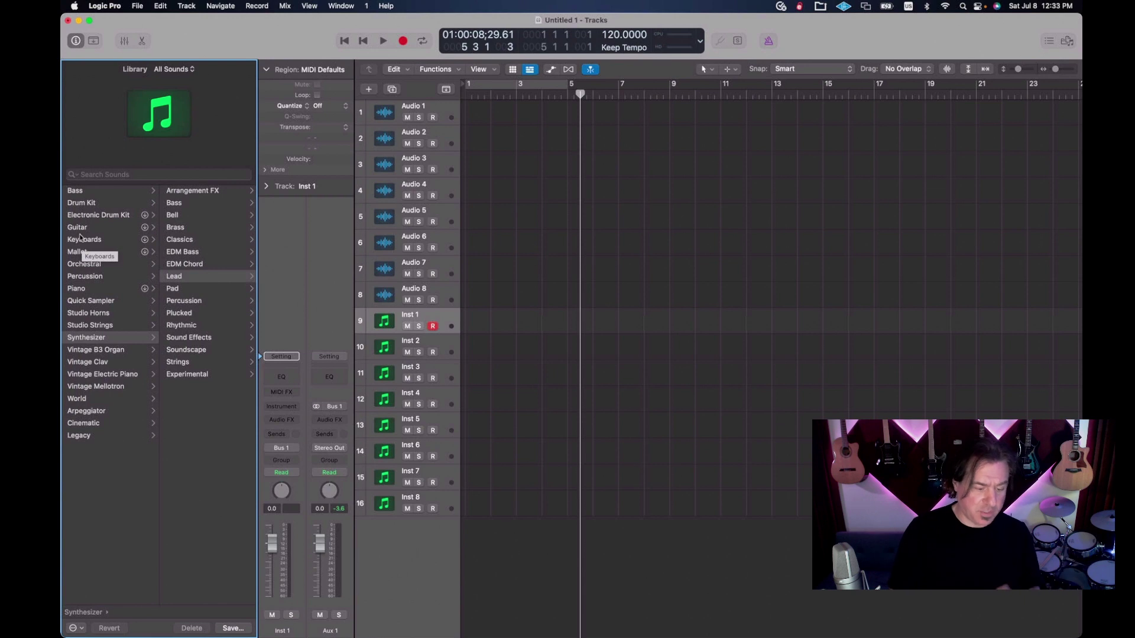
Step: Browse Bass, Guitar and Mallet, then list and scroll Synthesizer Lead patches
{"action": "left_click", "coordinate": [75, 191]}
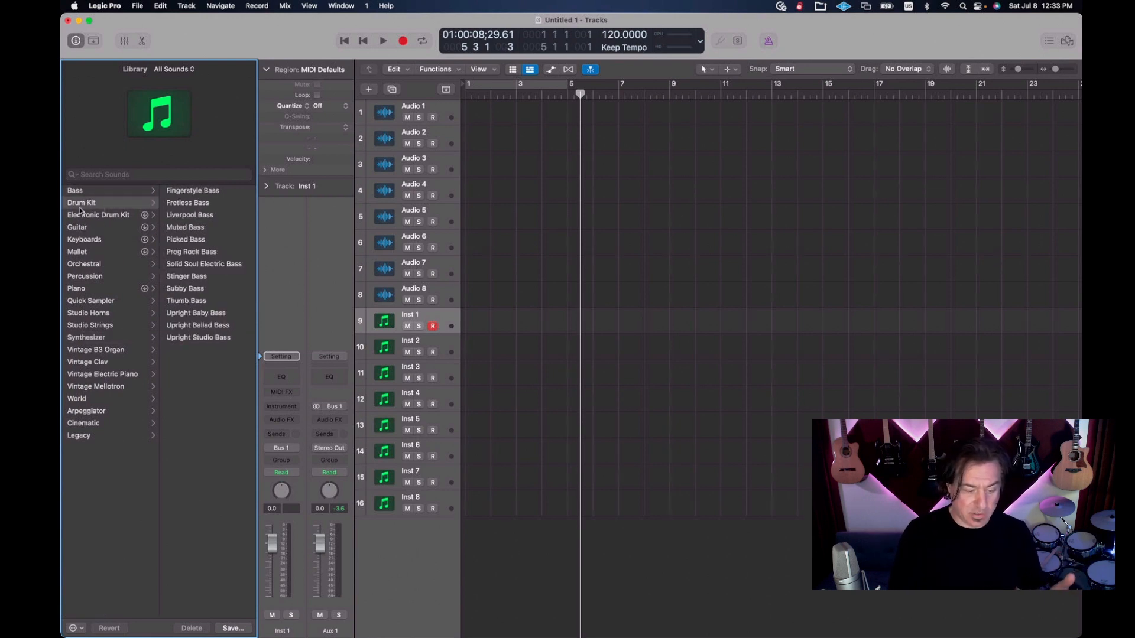
{"action": "left_click", "coordinate": [77, 227]}
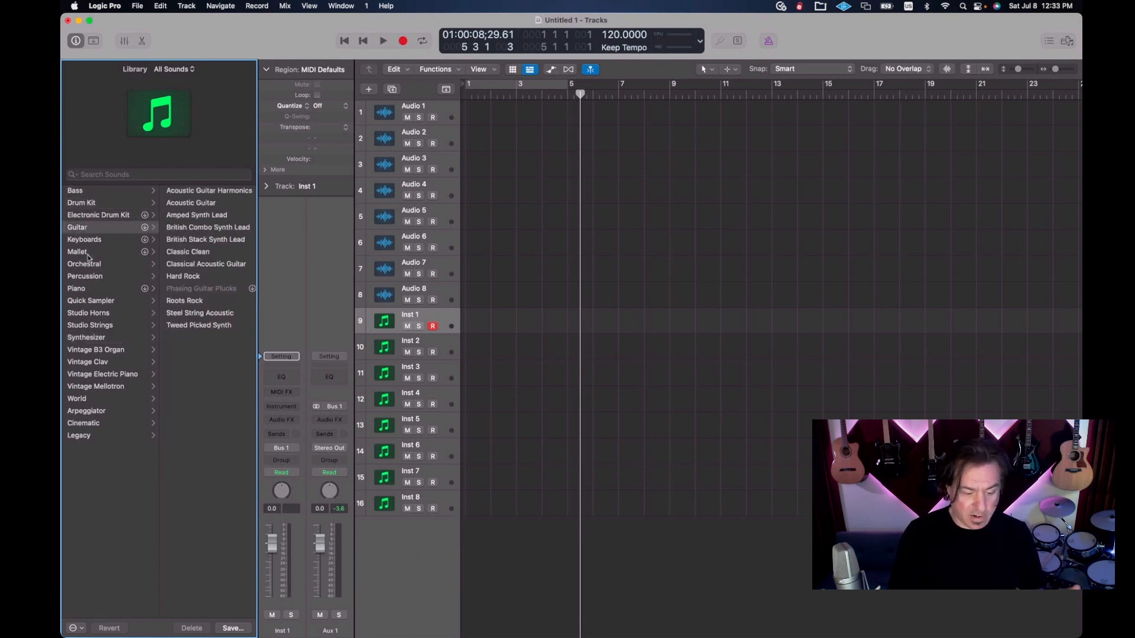
{"action": "left_click", "coordinate": [77, 252]}
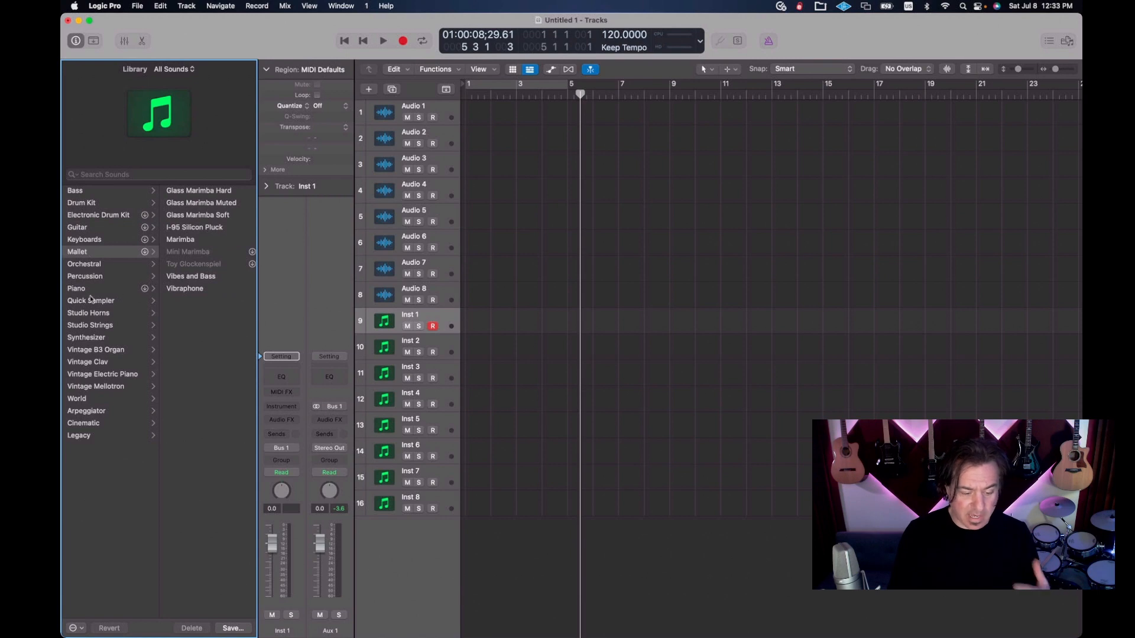
{"action": "mouse_move", "coordinate": [90, 305]}
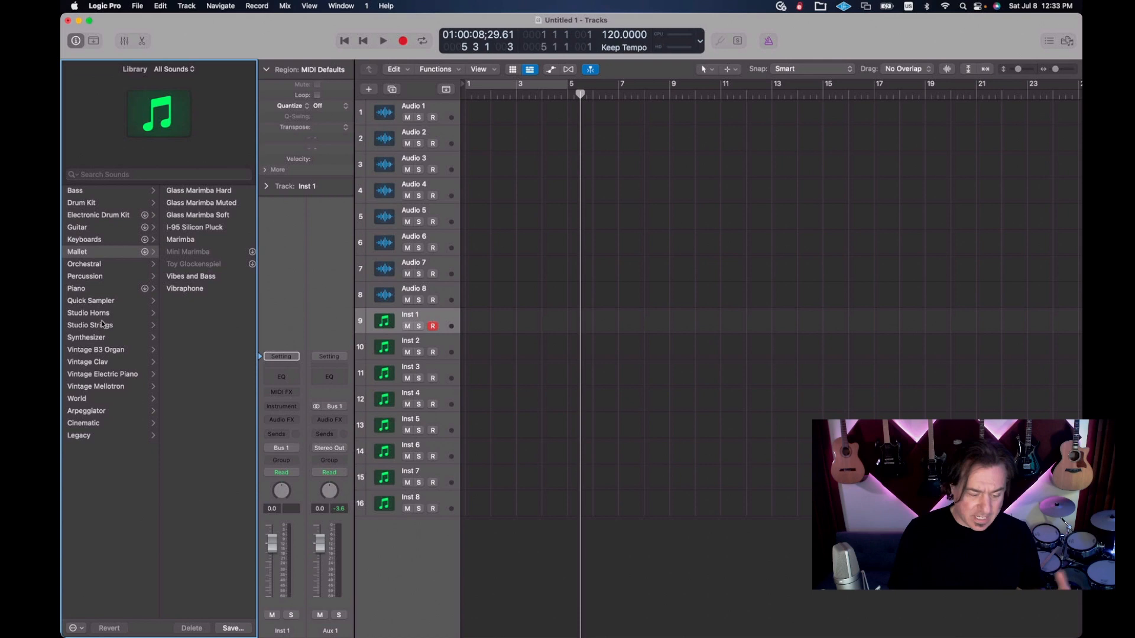
{"action": "mouse_move", "coordinate": [90, 325]}
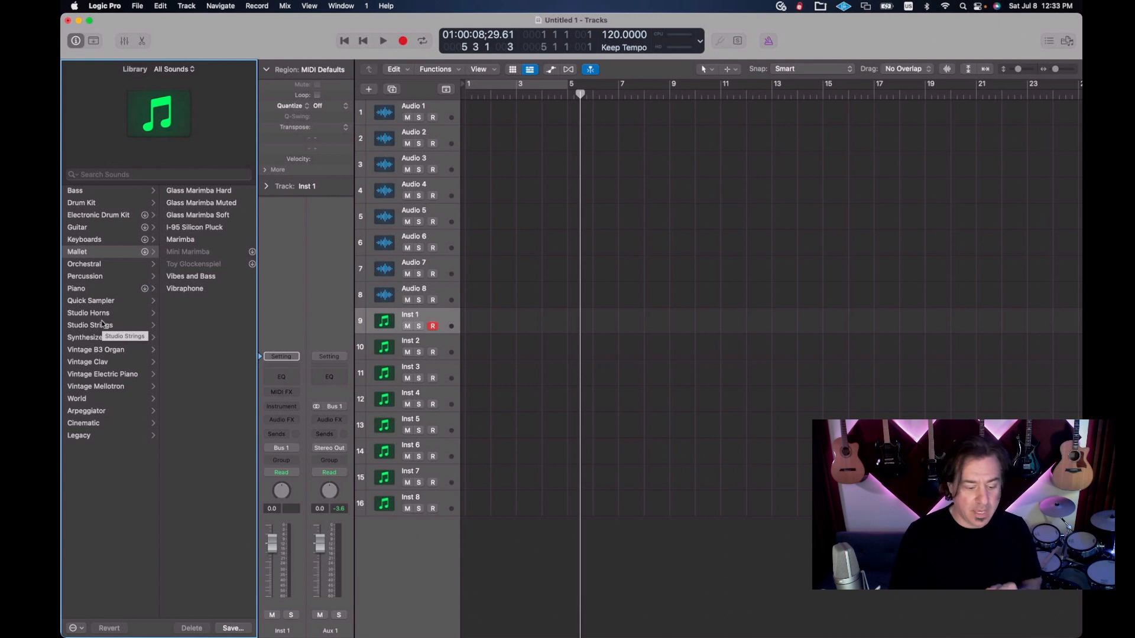
{"action": "left_click", "coordinate": [85, 336]}
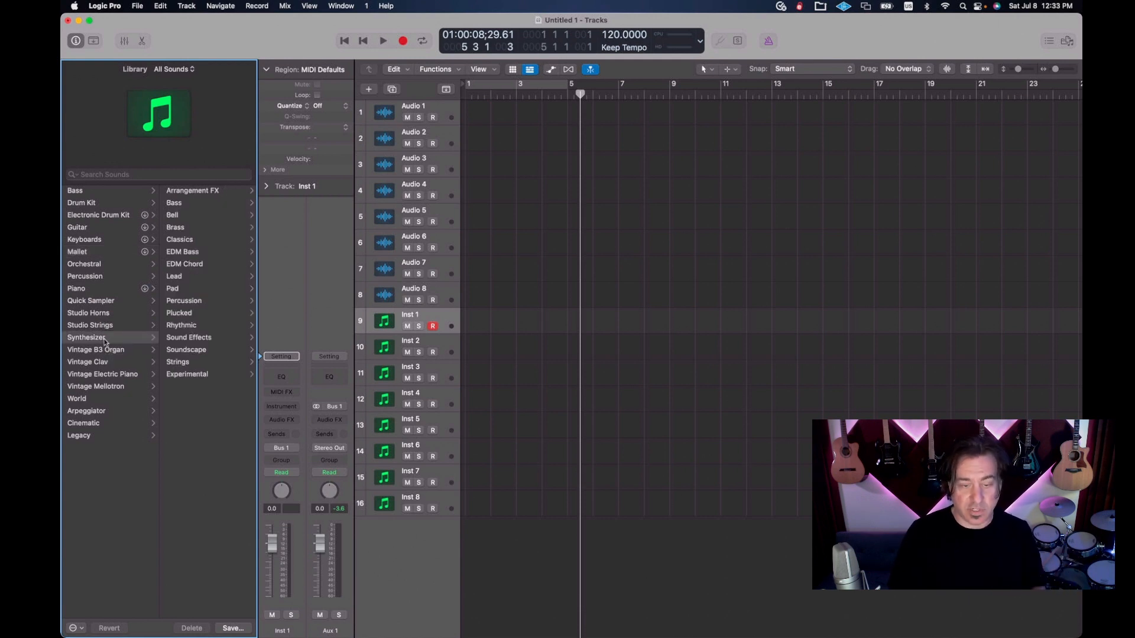
{"action": "left_click", "coordinate": [173, 276]}
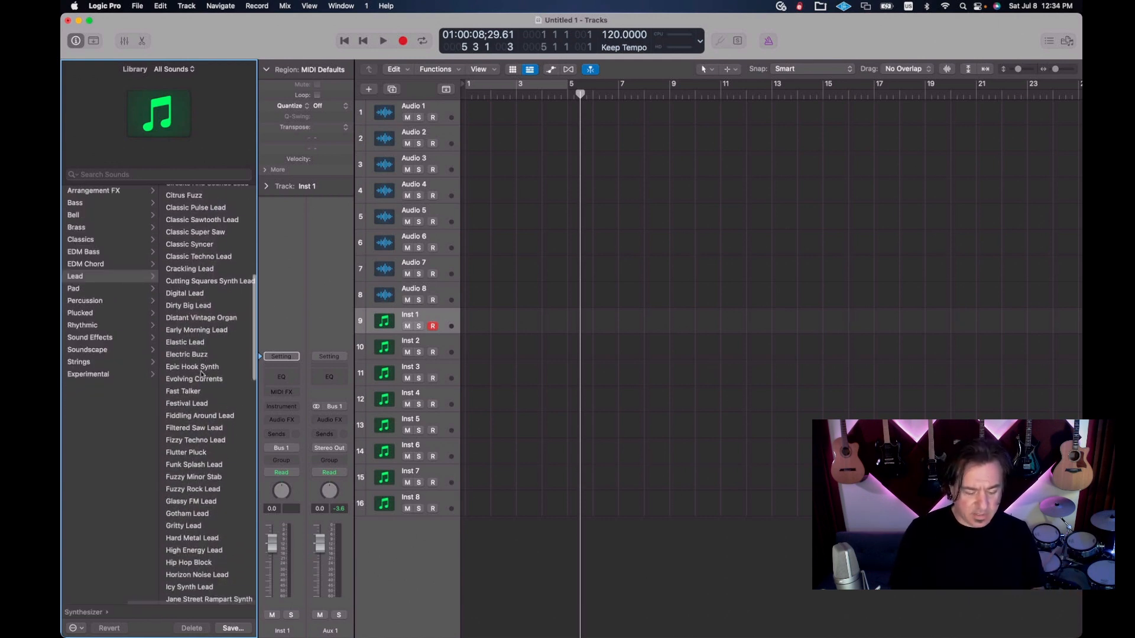
{"action": "scroll", "scroll_direction": "down", "scroll_amount": 3}
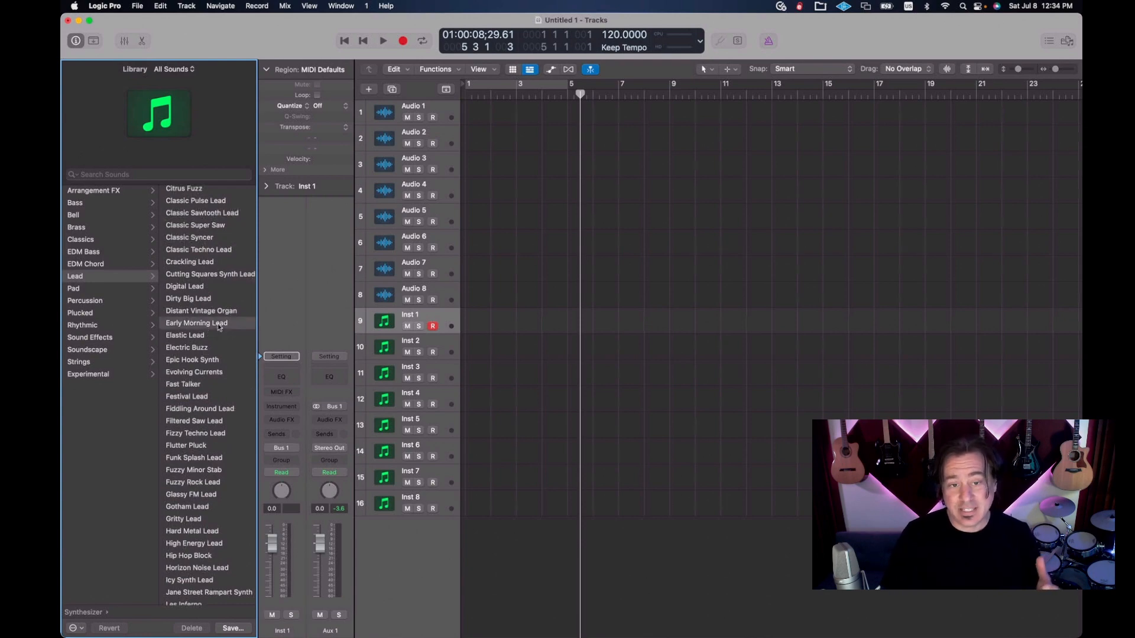
Step: Load Early Morning Lead, then Gritty Lead onto instrument track 9
{"action": "left_click", "coordinate": [196, 323]}
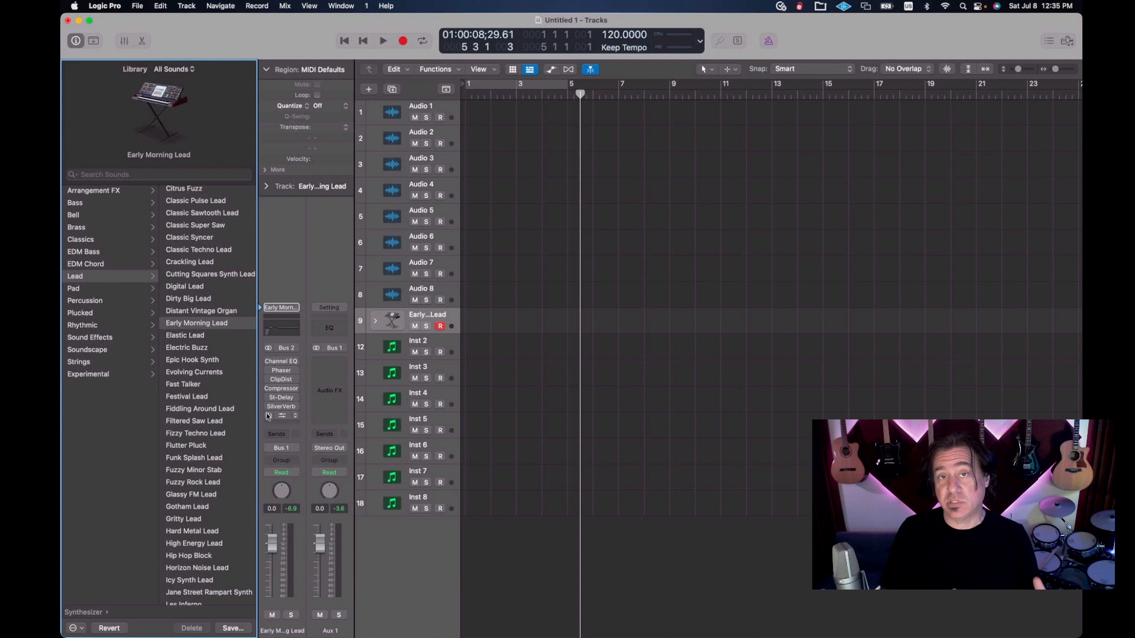
{"action": "left_click", "coordinate": [281, 416]}
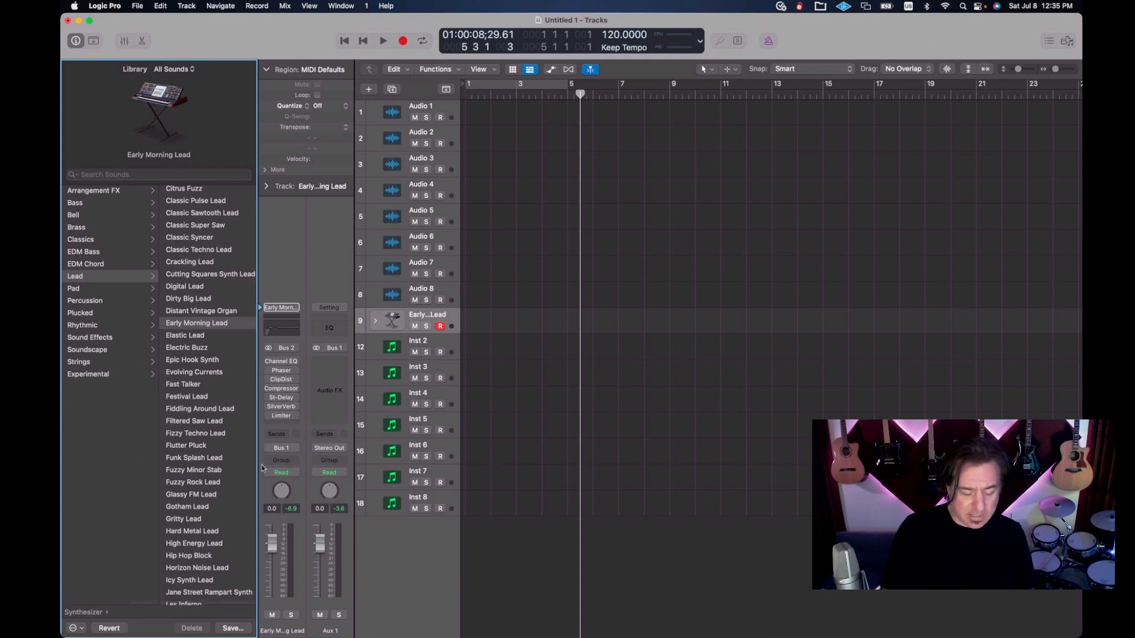
{"action": "left_click", "coordinate": [183, 458]}
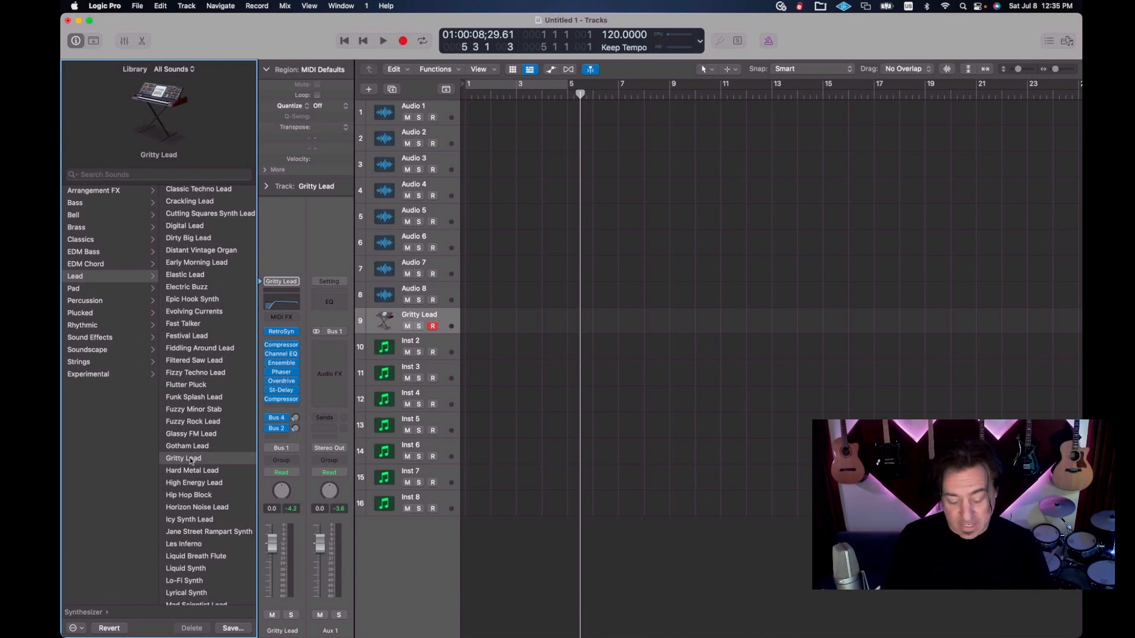
Step: Reset the Library to top-level categories and select the empty Inst 2 track
{"action": "left_click", "coordinate": [123, 41]}
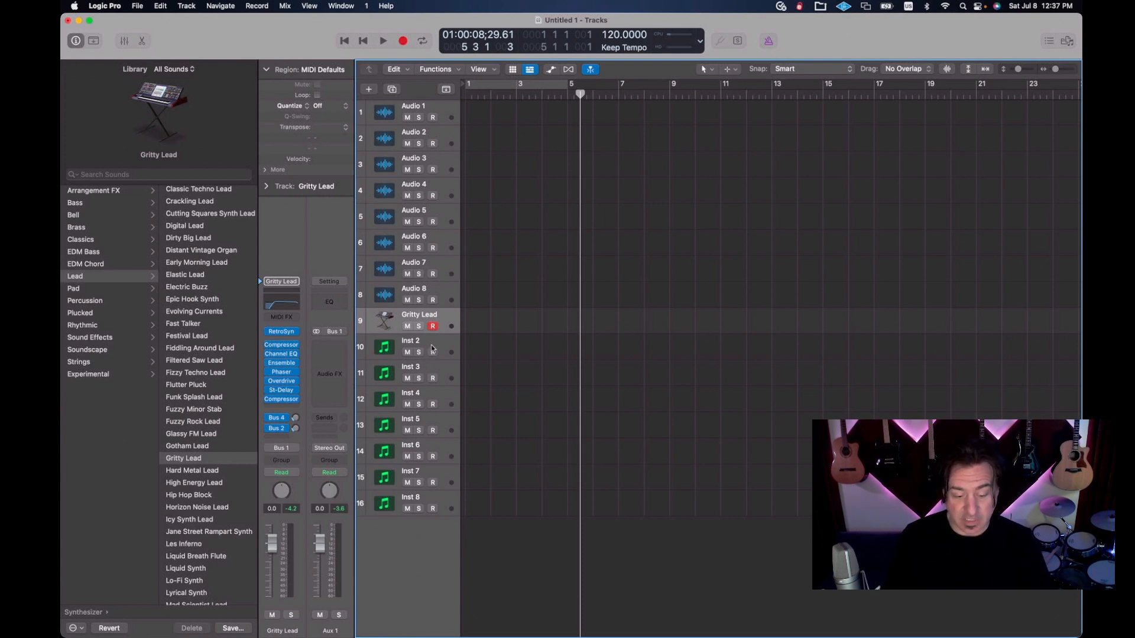
{"action": "left_click", "coordinate": [411, 346]}
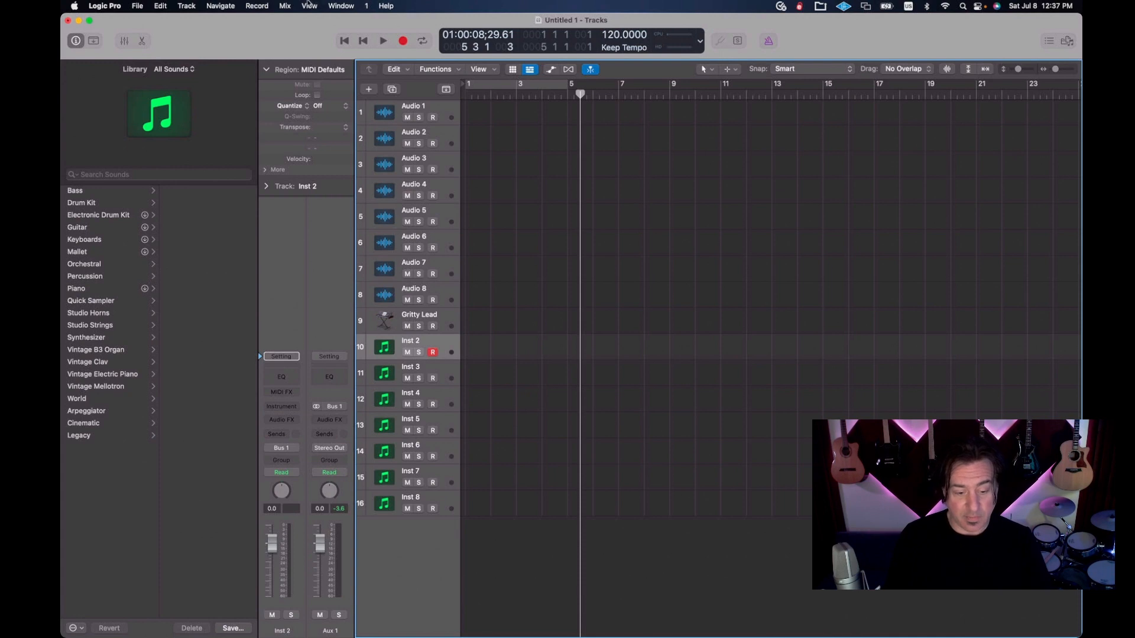
Step: Hide the Library, load Alchemy into Inst 2's instrument slot and open its window
{"action": "left_click", "coordinate": [340, 6]}
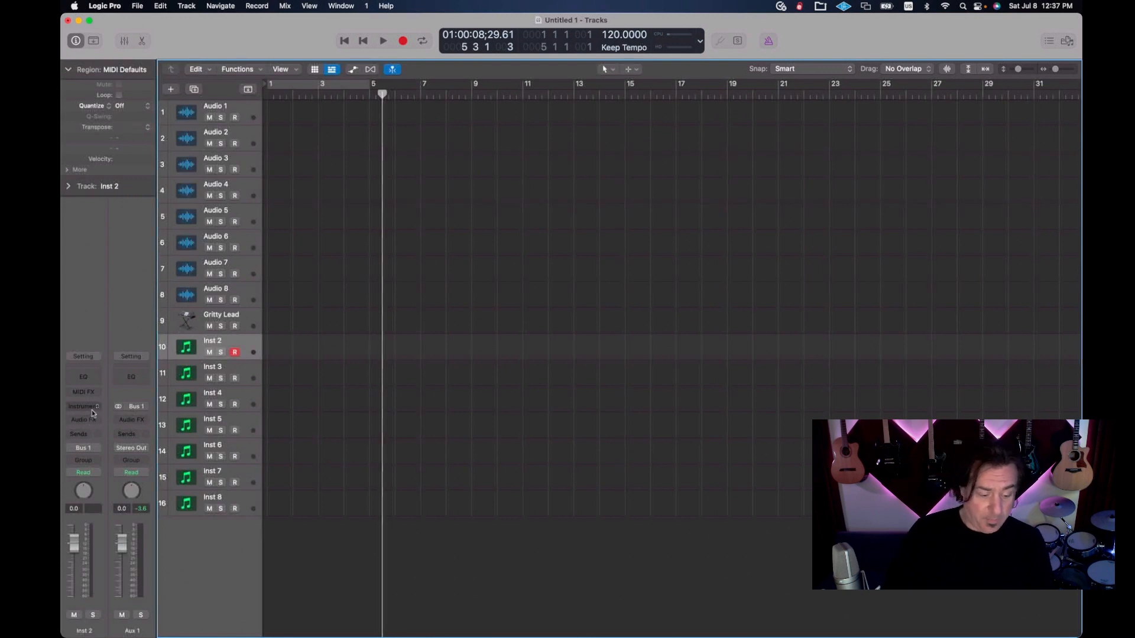
{"action": "left_click", "coordinate": [83, 406]}
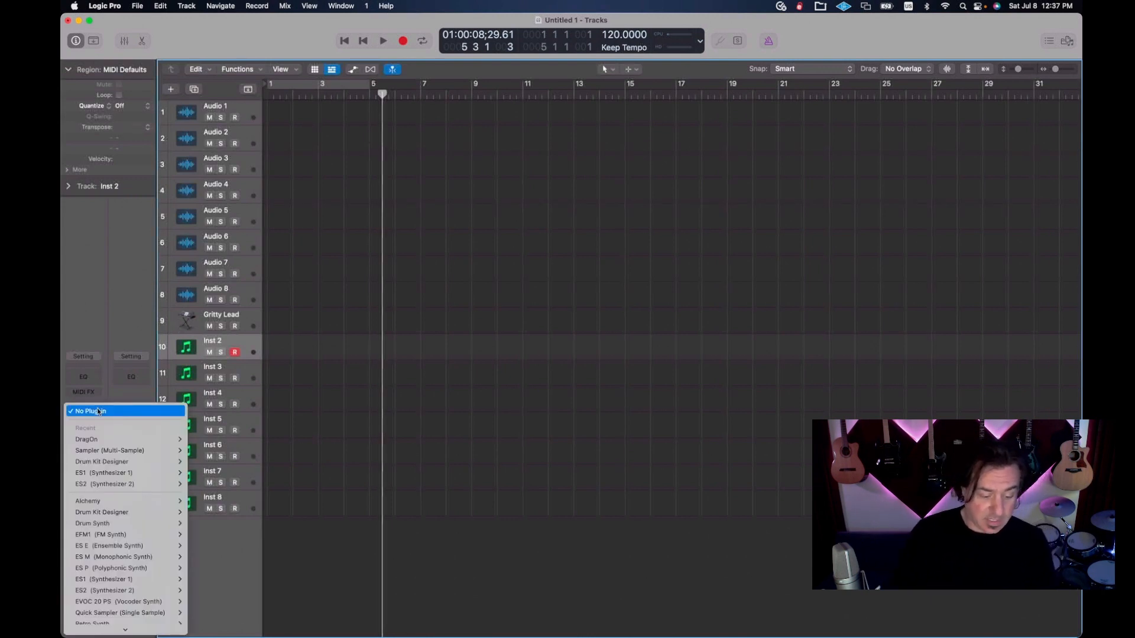
{"action": "mouse_move", "coordinate": [87, 501]}
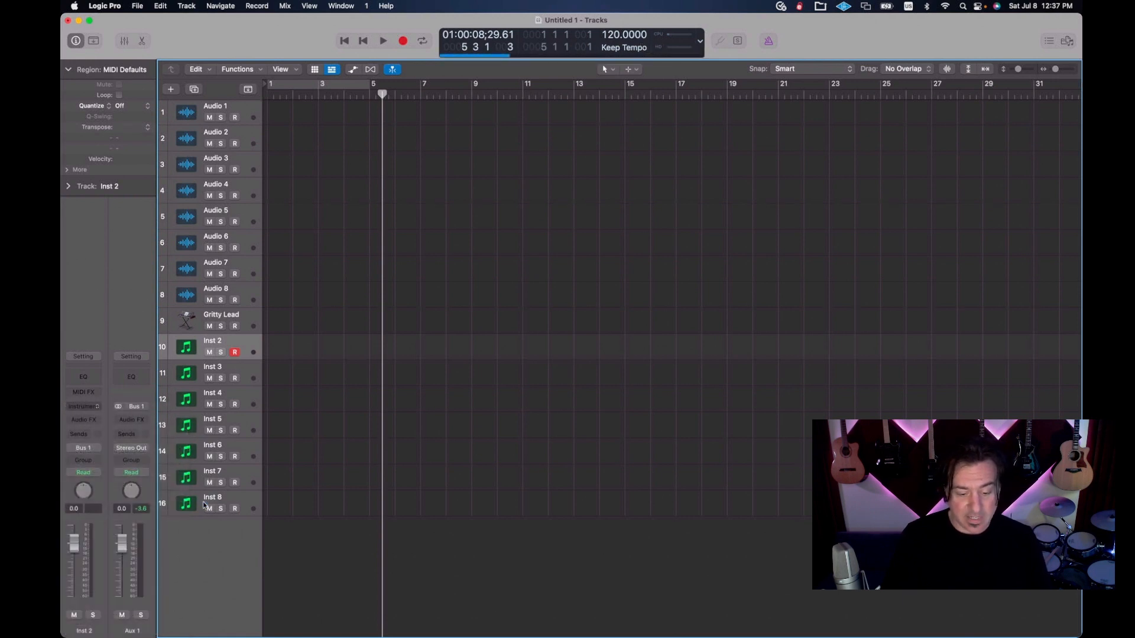
{"action": "double_click", "coordinate": [83, 406]}
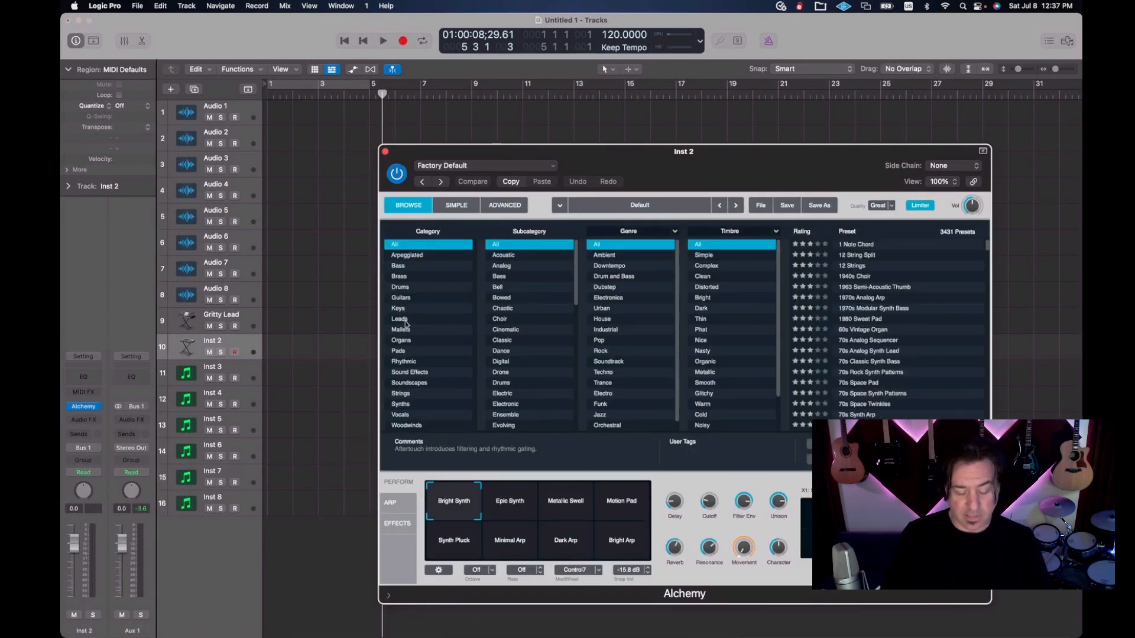
Step: Filter Alchemy to Leads and audition Classic, Classic 70s Synth Lead, Classic 80s Epic Brass
{"action": "left_click", "coordinate": [400, 319]}
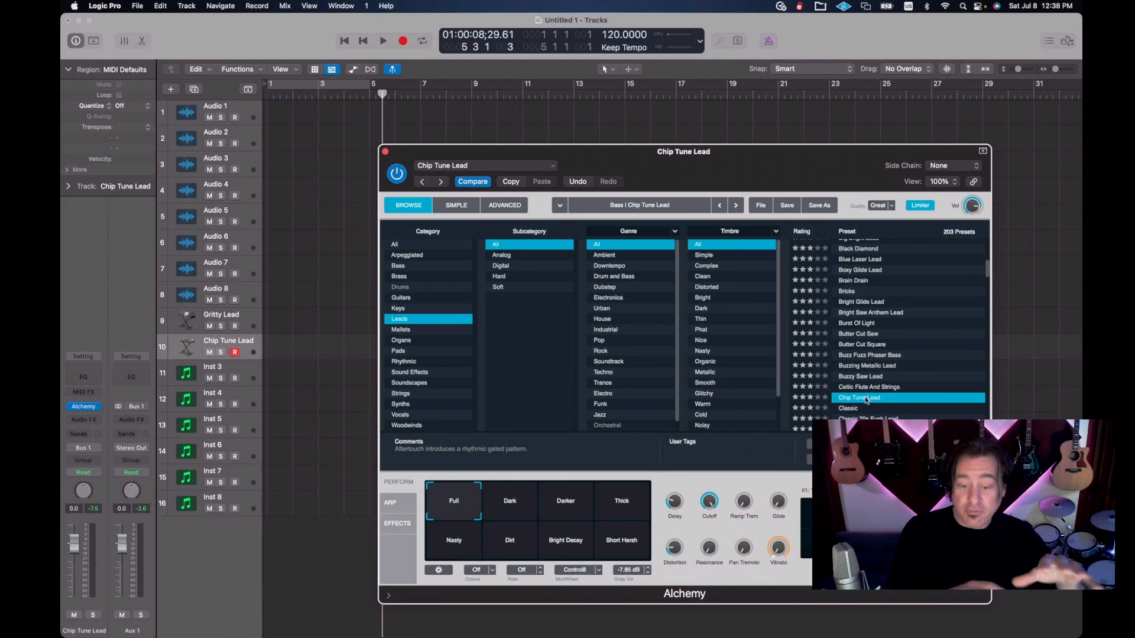
{"action": "left_click", "coordinate": [848, 407]}
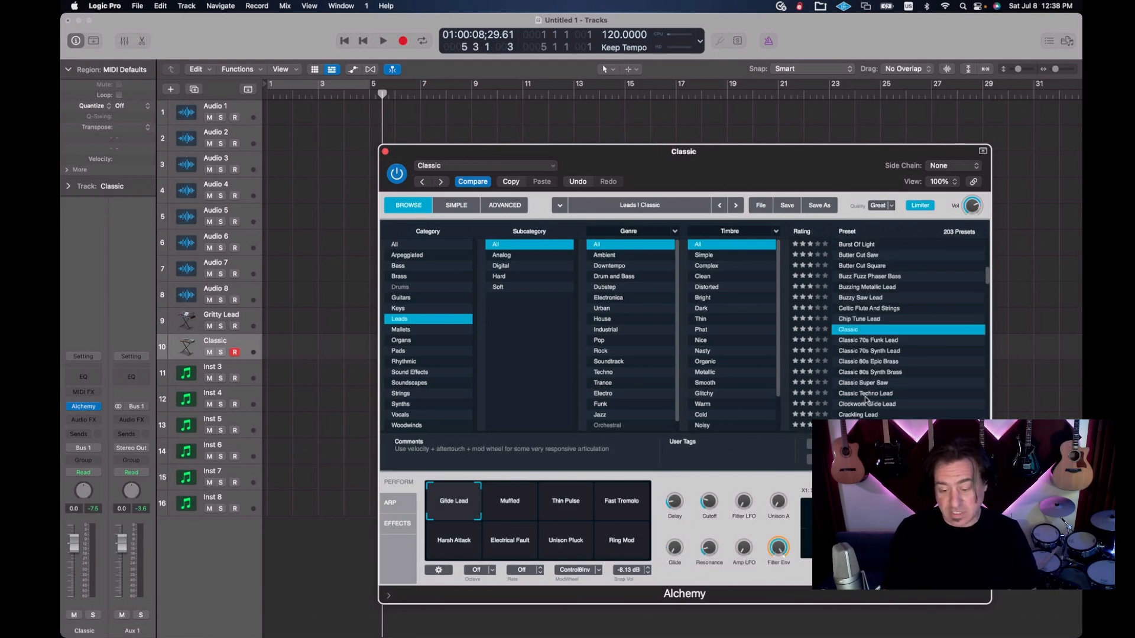
{"action": "left_click", "coordinate": [868, 350]}
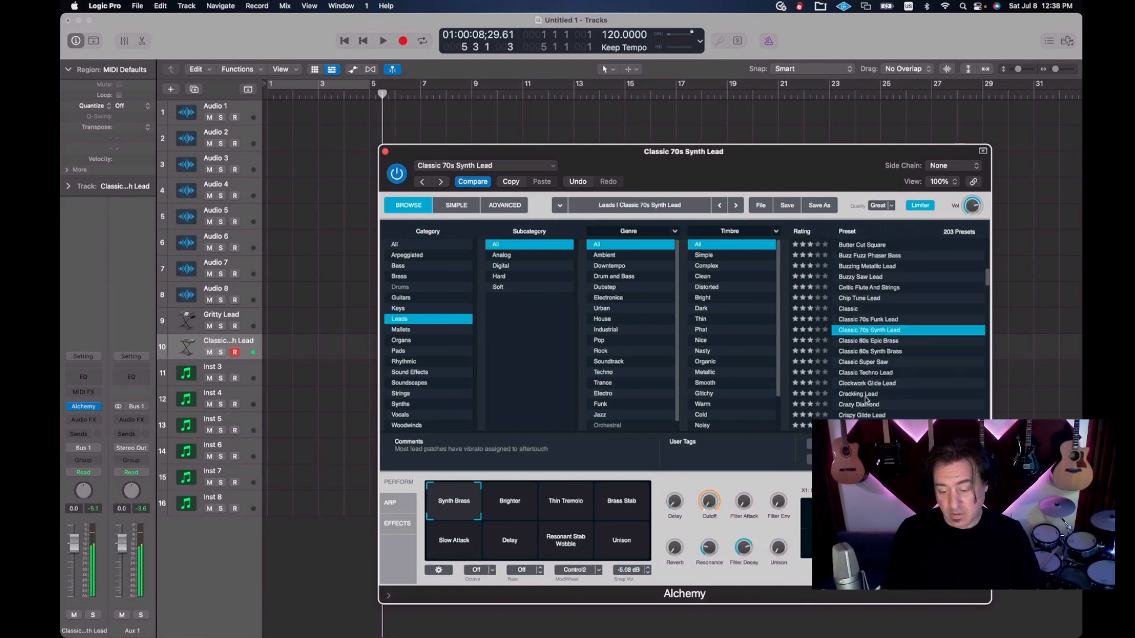
{"action": "left_click", "coordinate": [868, 341]}
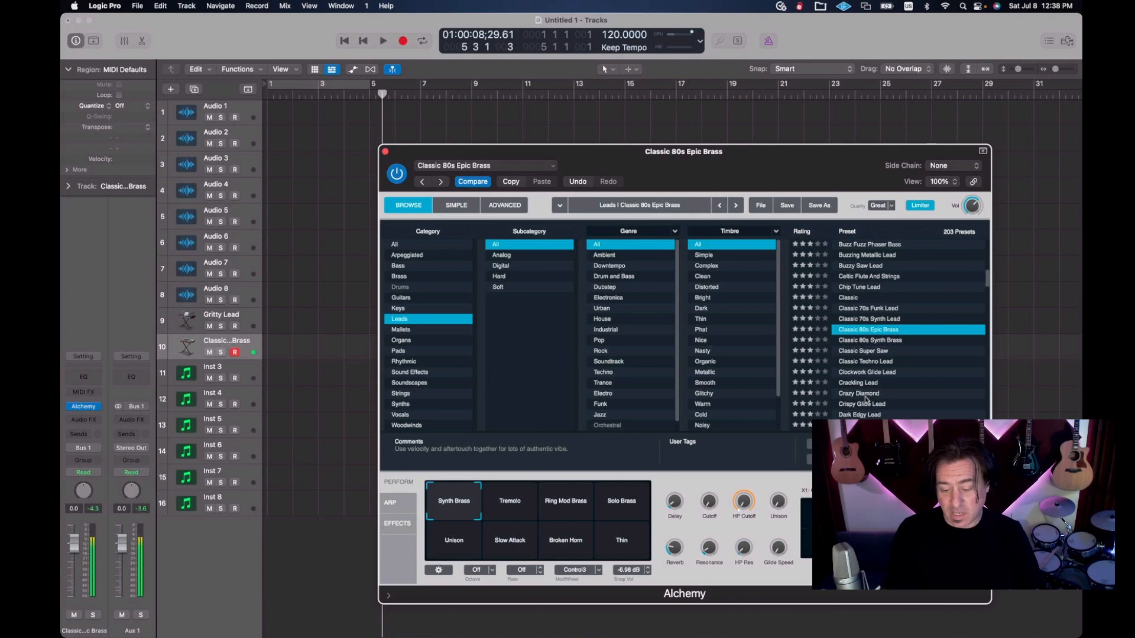